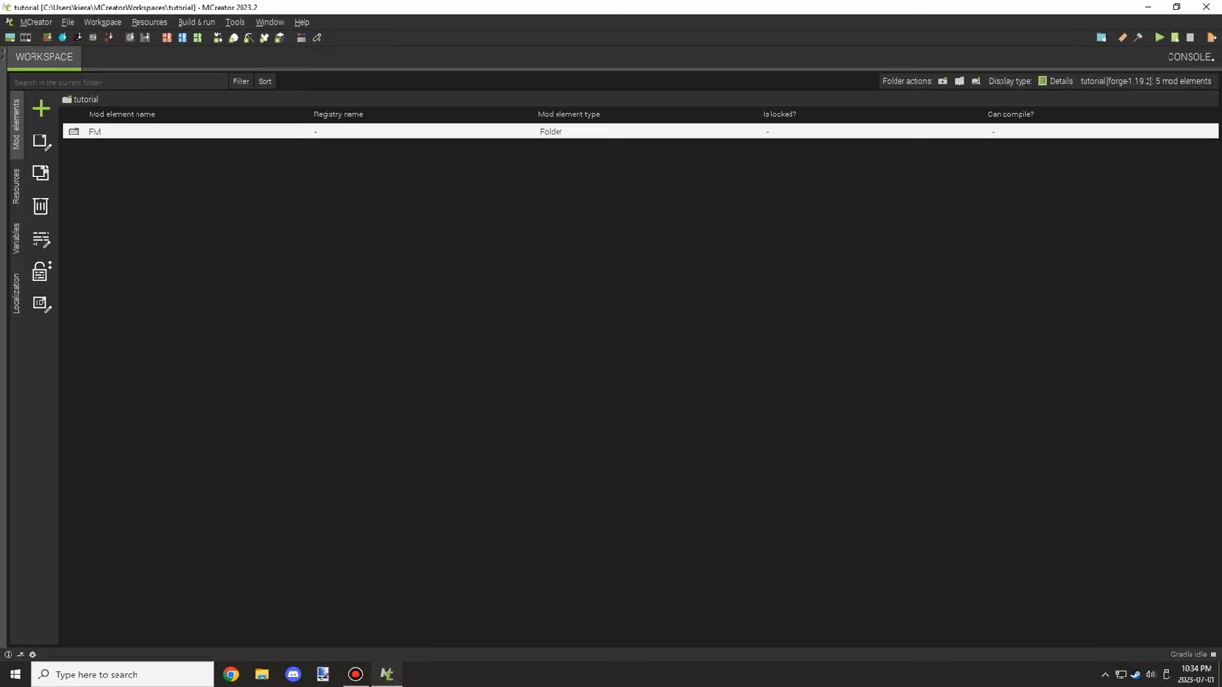
Add a new Procedure mod element named DoSomethingForAllPlayers and create it
left_click(42, 107)
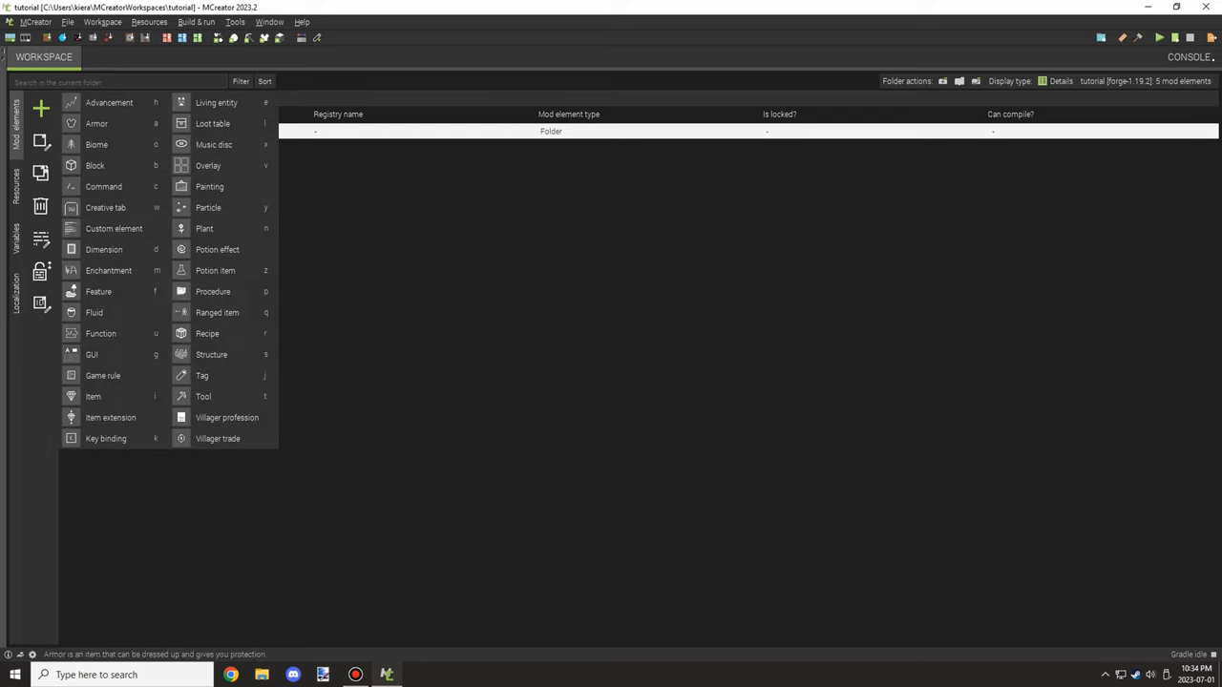
left_click(214, 290)
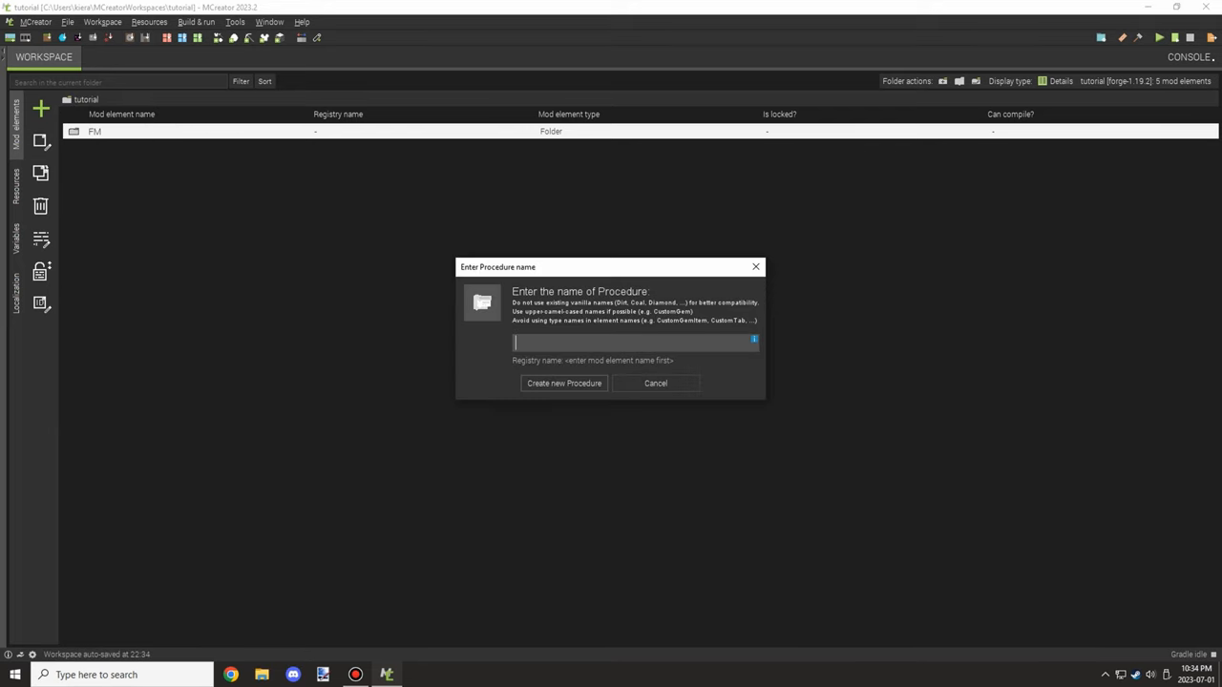
type("DoSomethingFo")
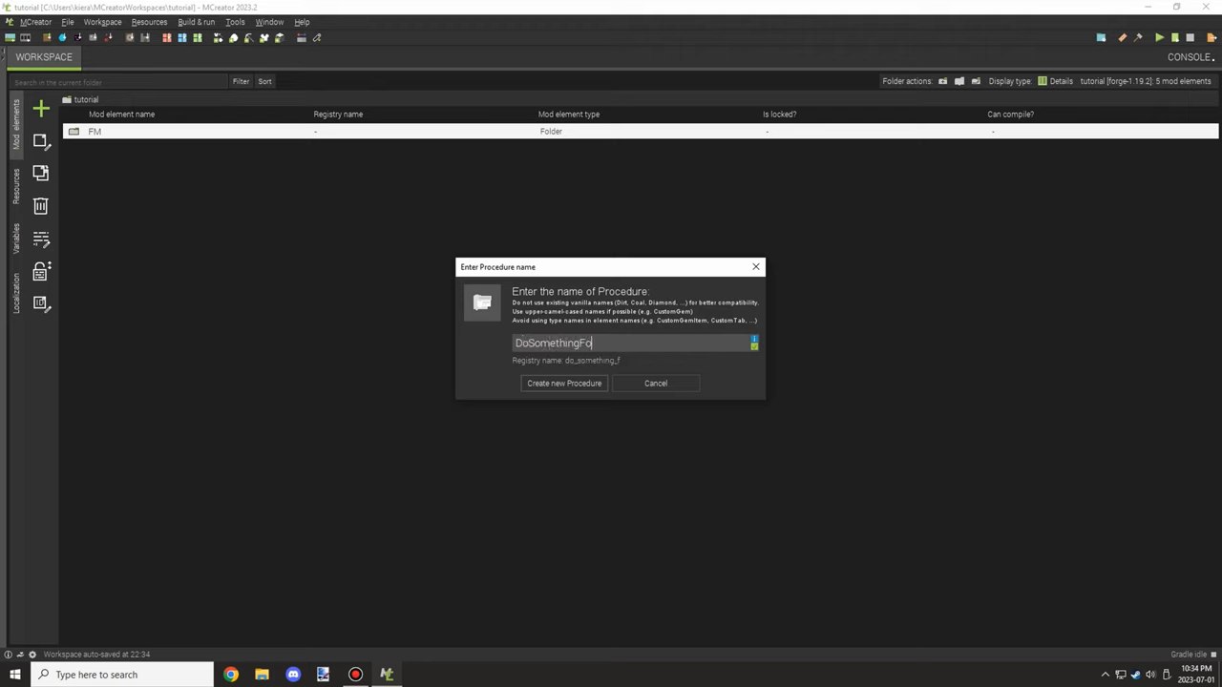
type("rAllPla")
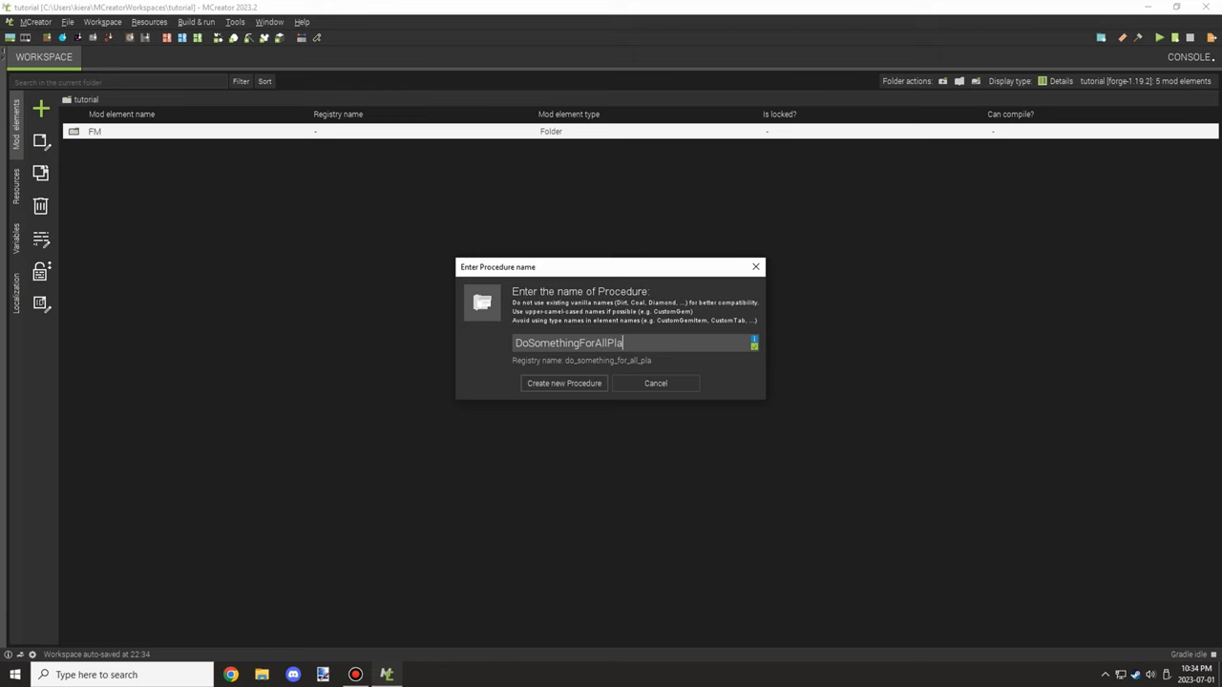
type("yers")
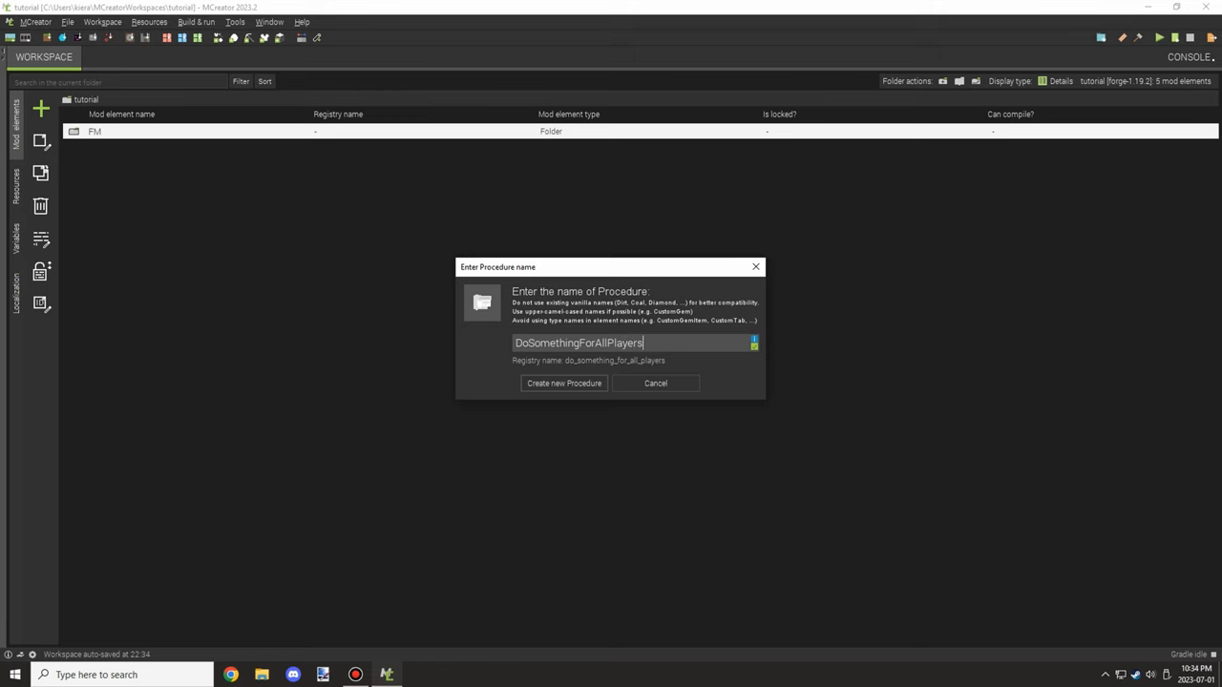
left_click(563, 382)
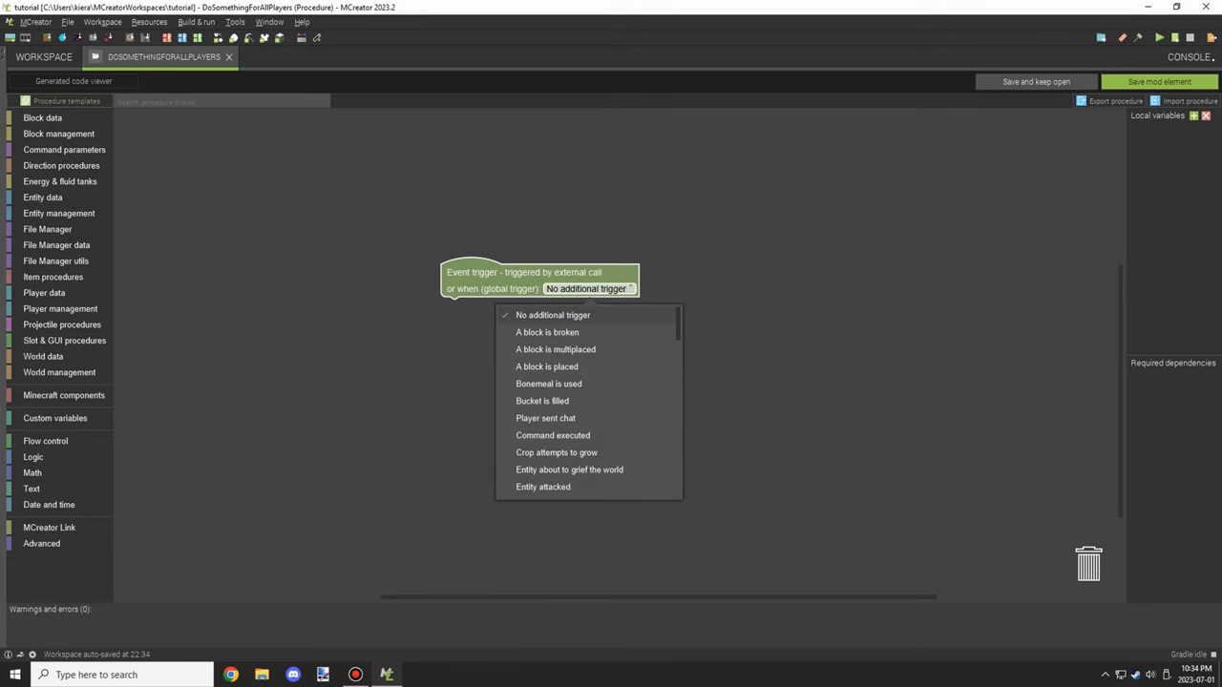
mouse_move(534, 271)
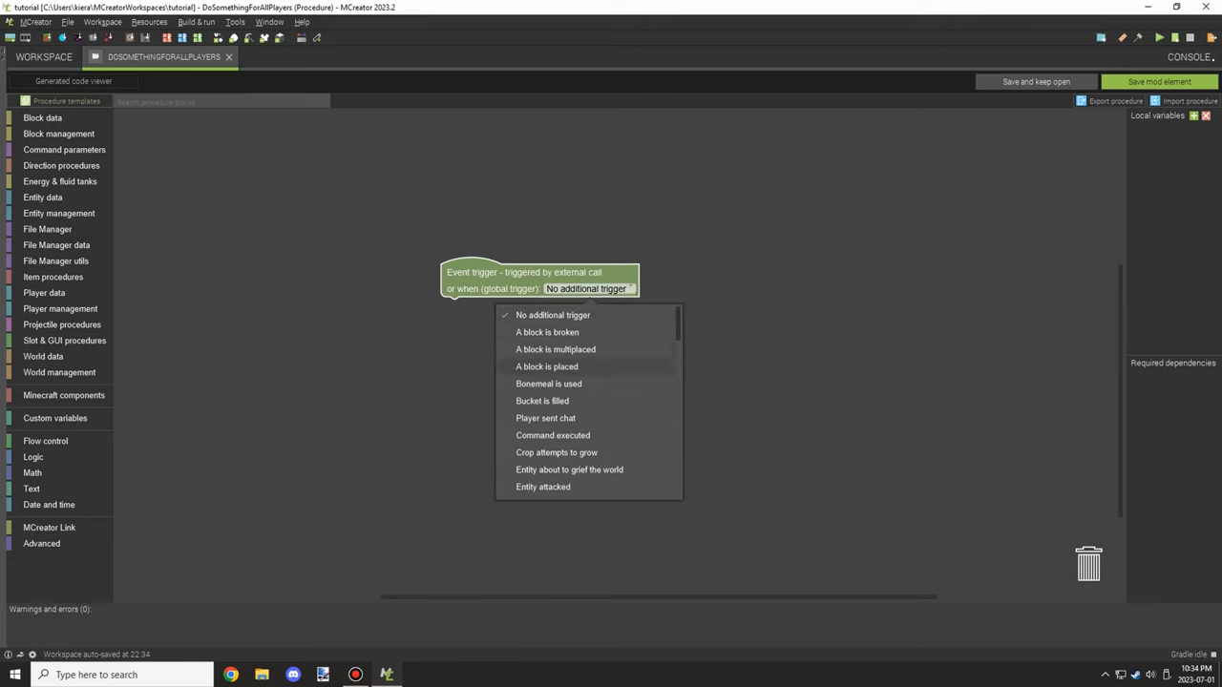
mouse_move(548, 382)
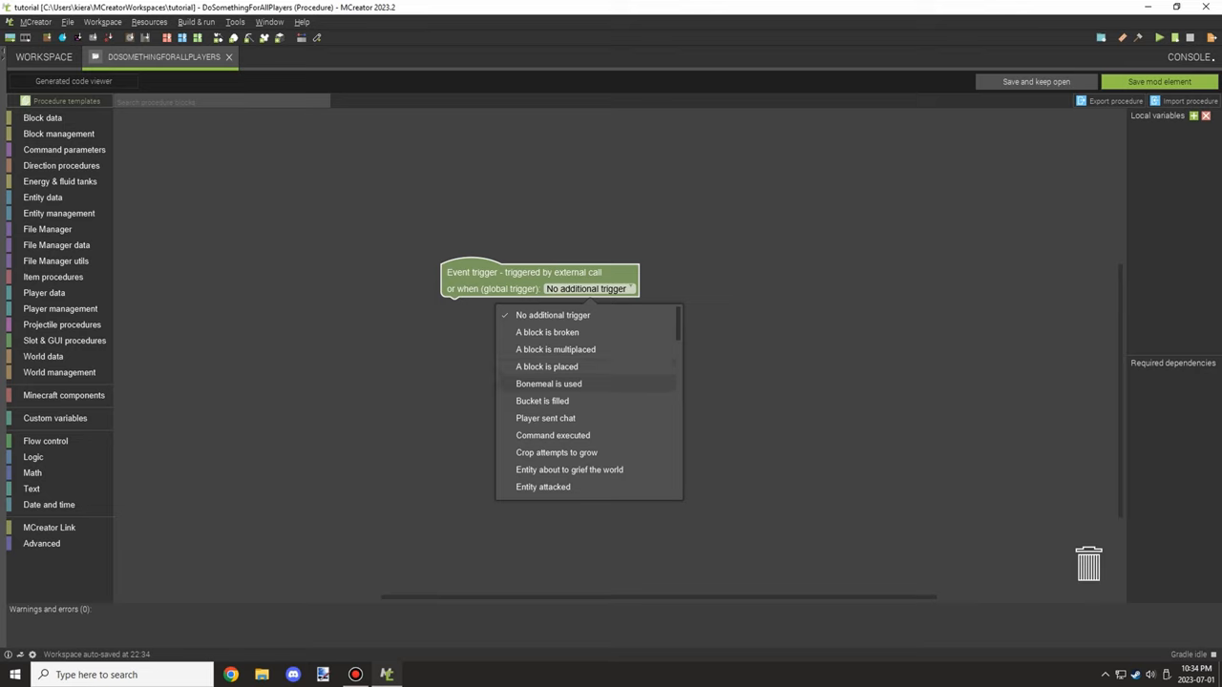
Set the procedure's global trigger to 'A block is placed'
left_click(546, 367)
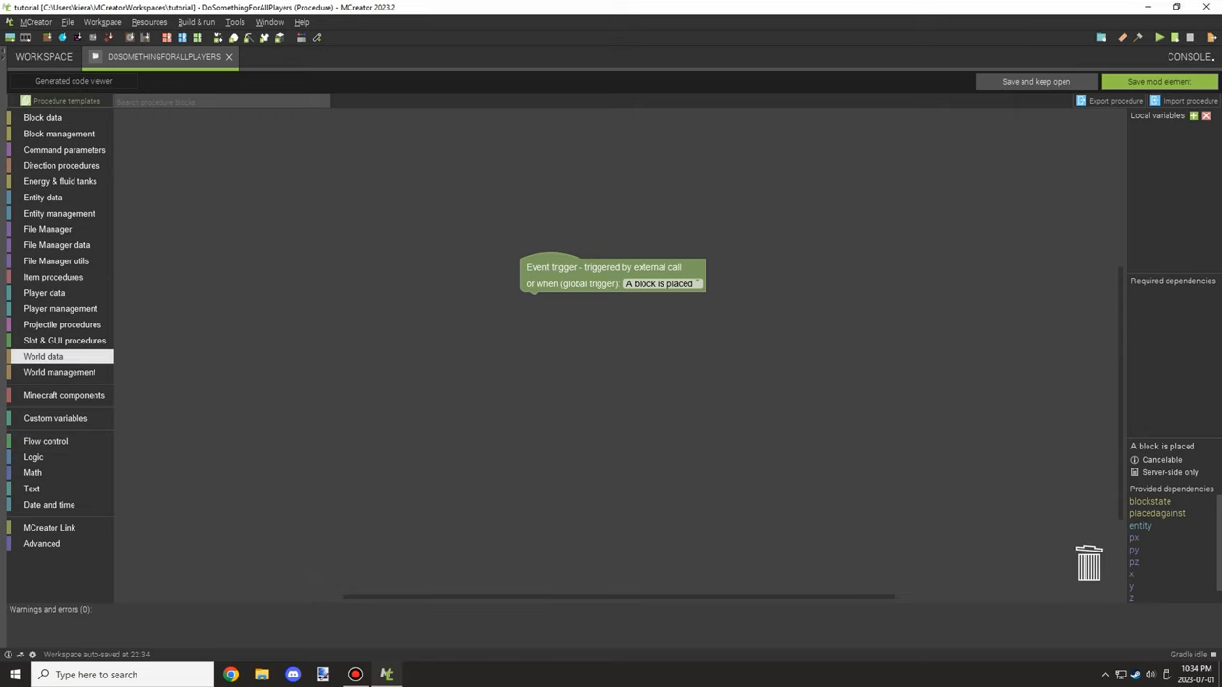
Attach the World management 'For each player in the current world' loop under the trigger
left_click(59, 372)
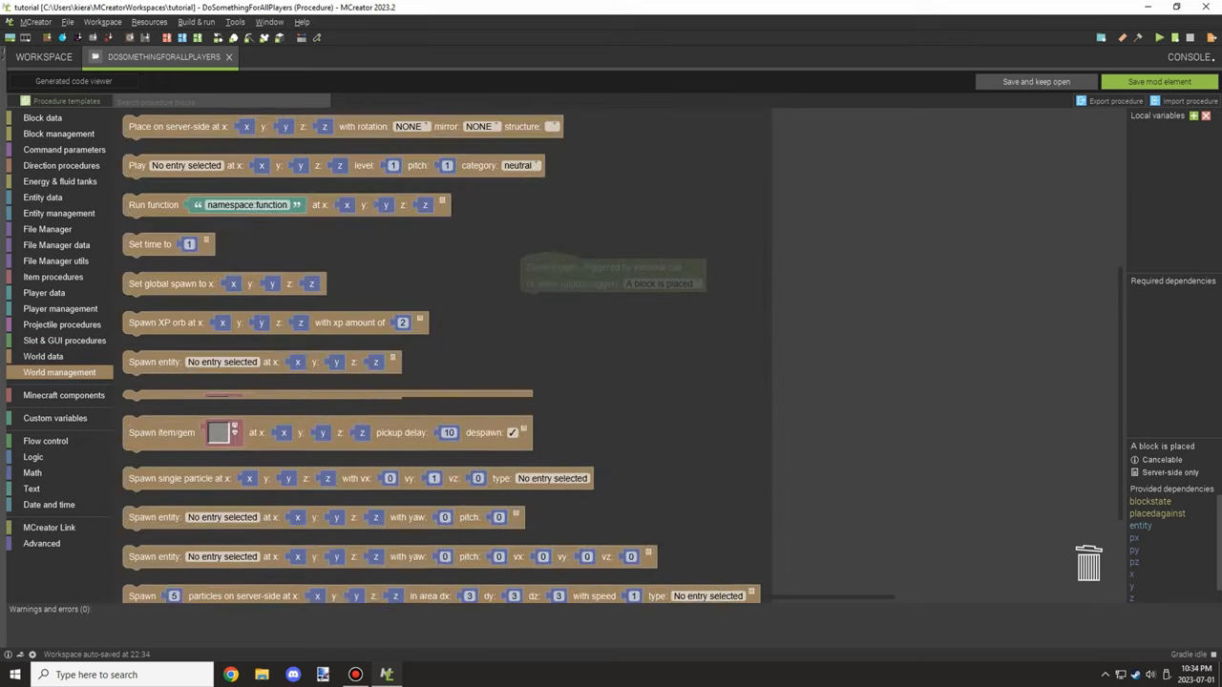
scroll("down", 3)
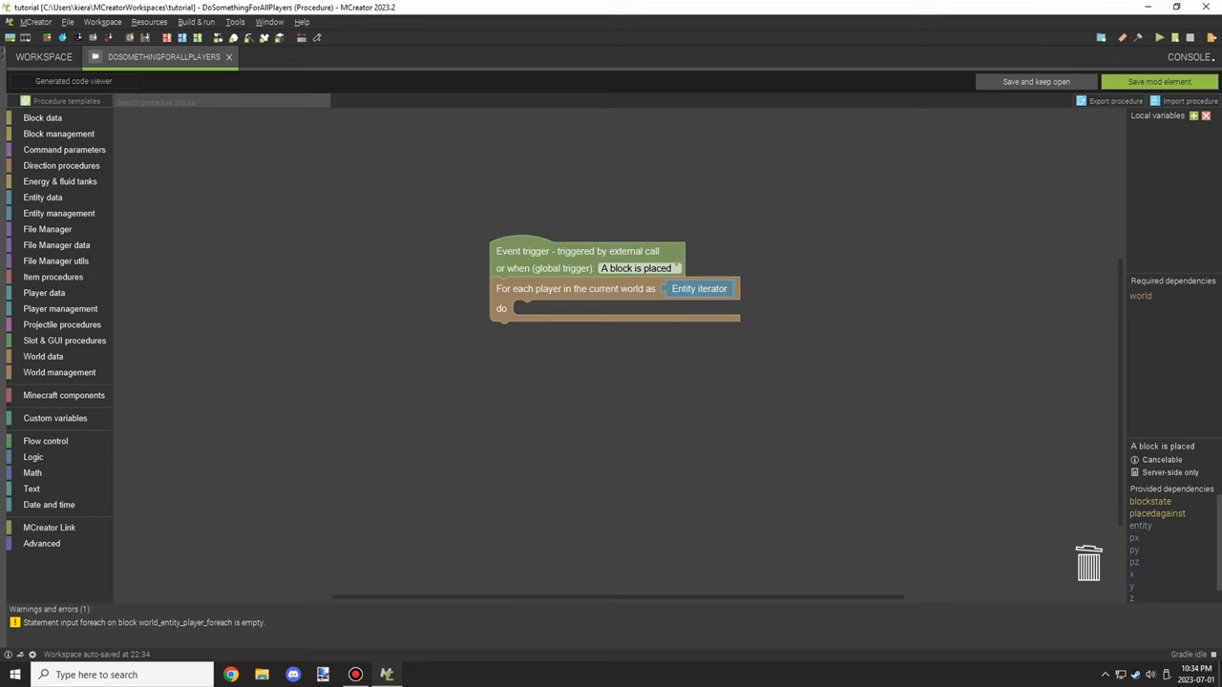
left_click_drag(615, 283, 626, 271)
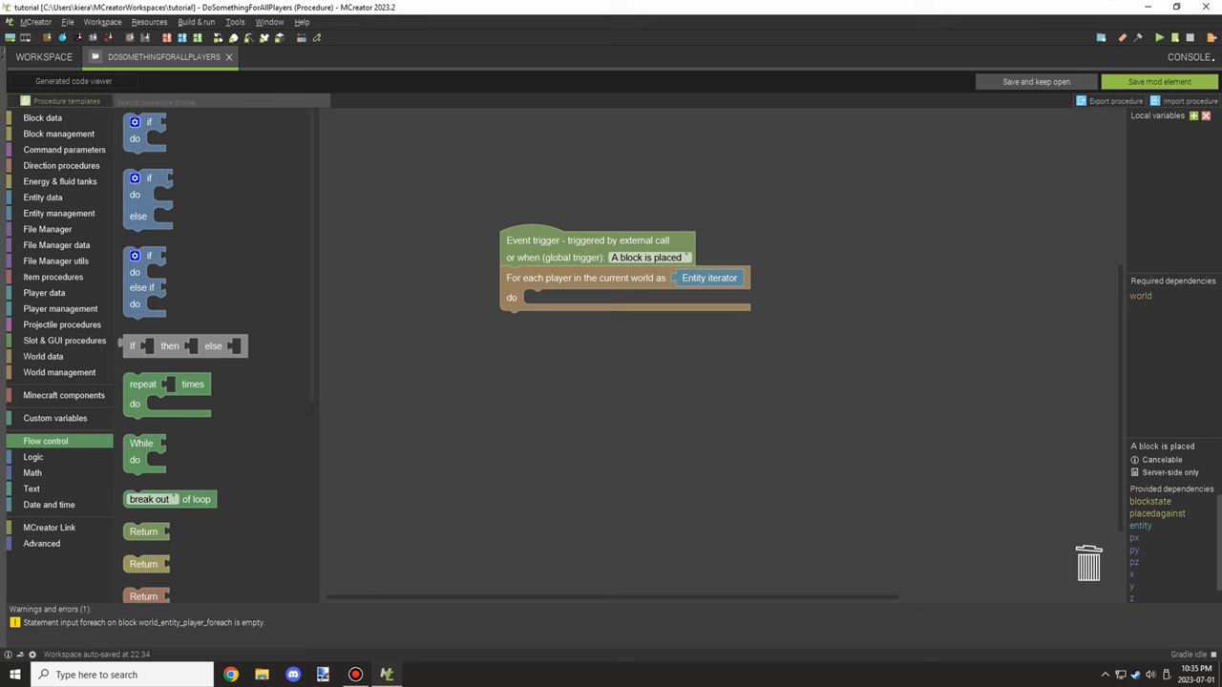
Place a 'Spawn item/gem' block inside the loop and choose Diamond as the item
left_click(42, 197)
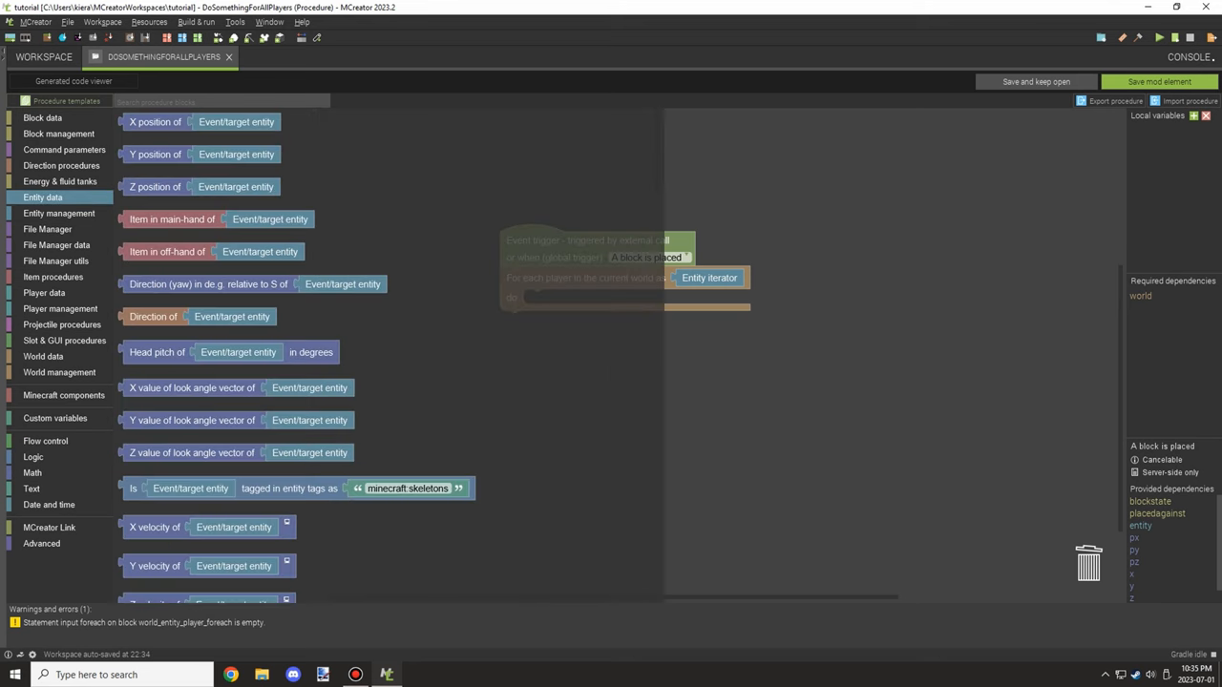
left_click(57, 213)
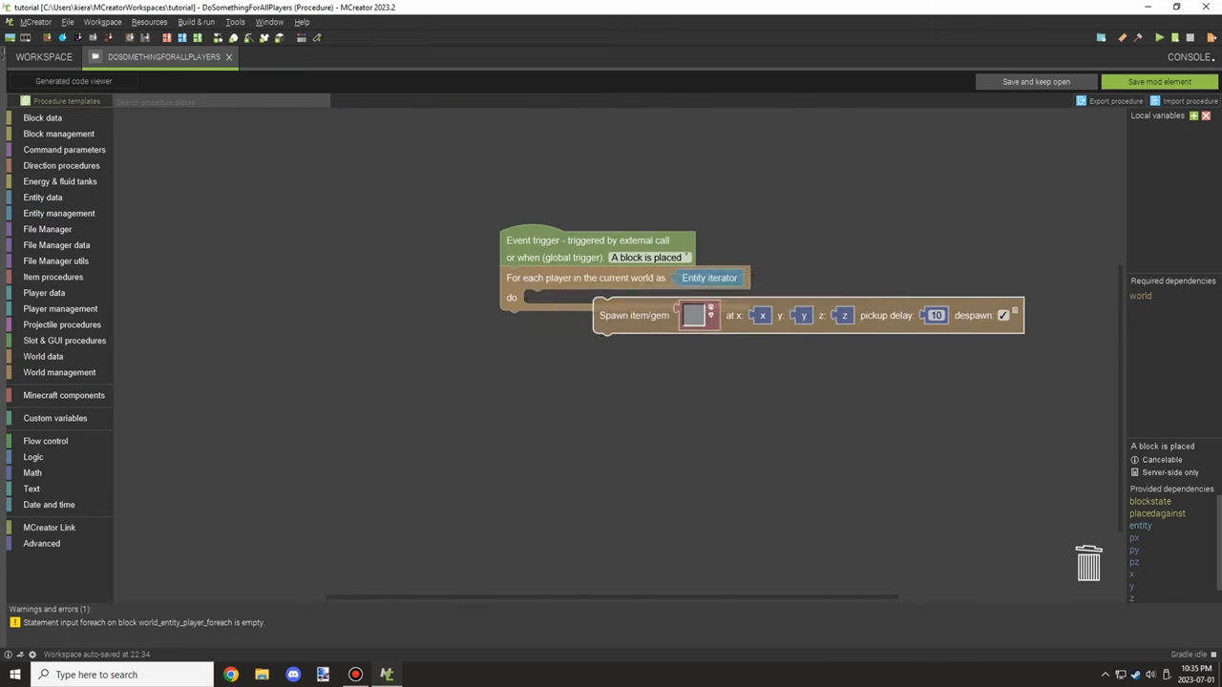
left_click_drag(634, 315, 563, 305)
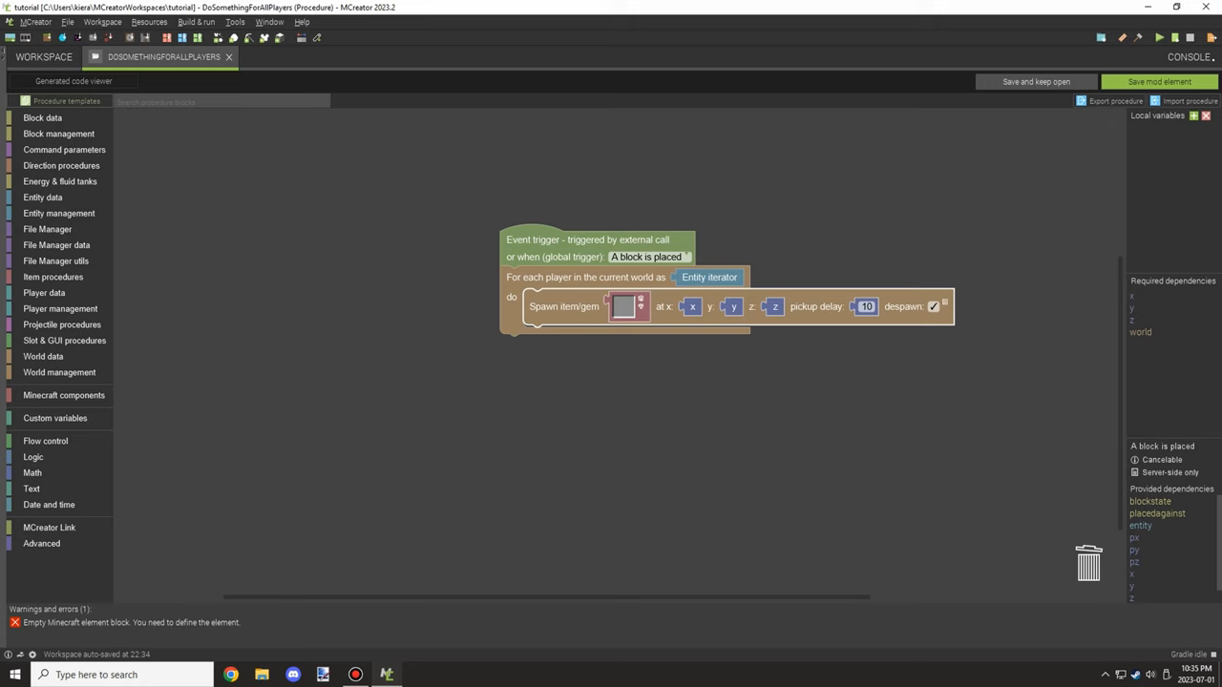
left_click(626, 306)
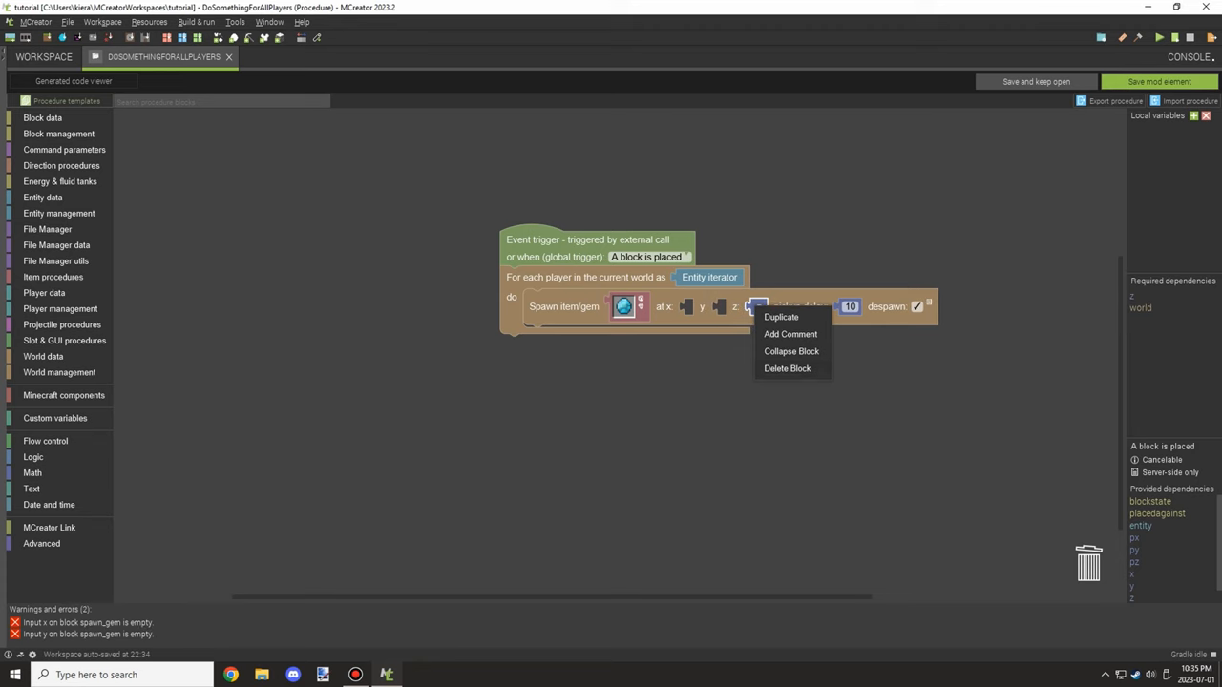
Fill the spawn block's x, y and z with the target entity's position blocks from Entity data
left_click(42, 196)
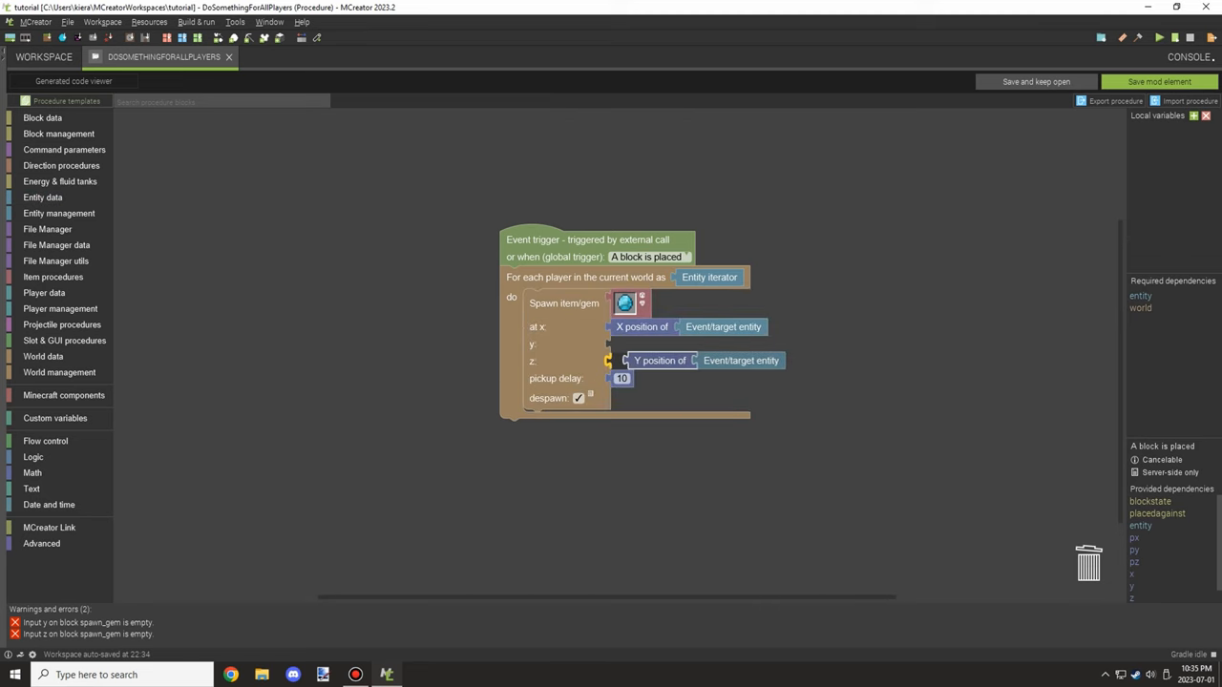
left_click(42, 197)
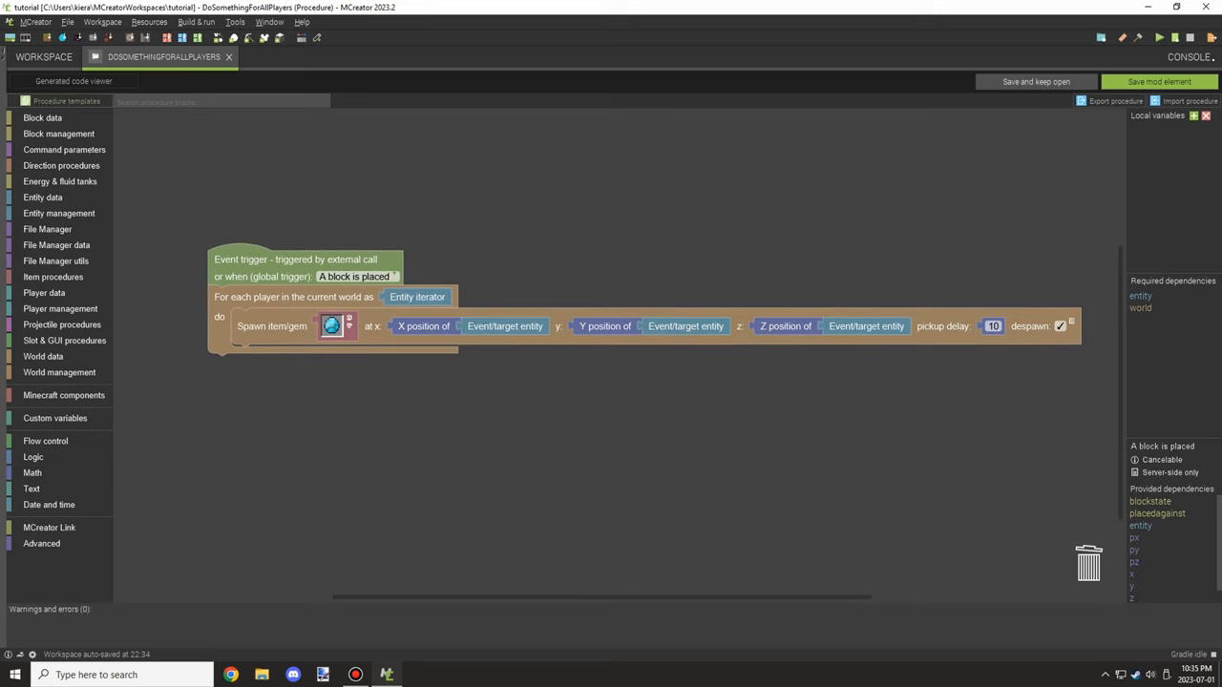
right_click(481, 324)
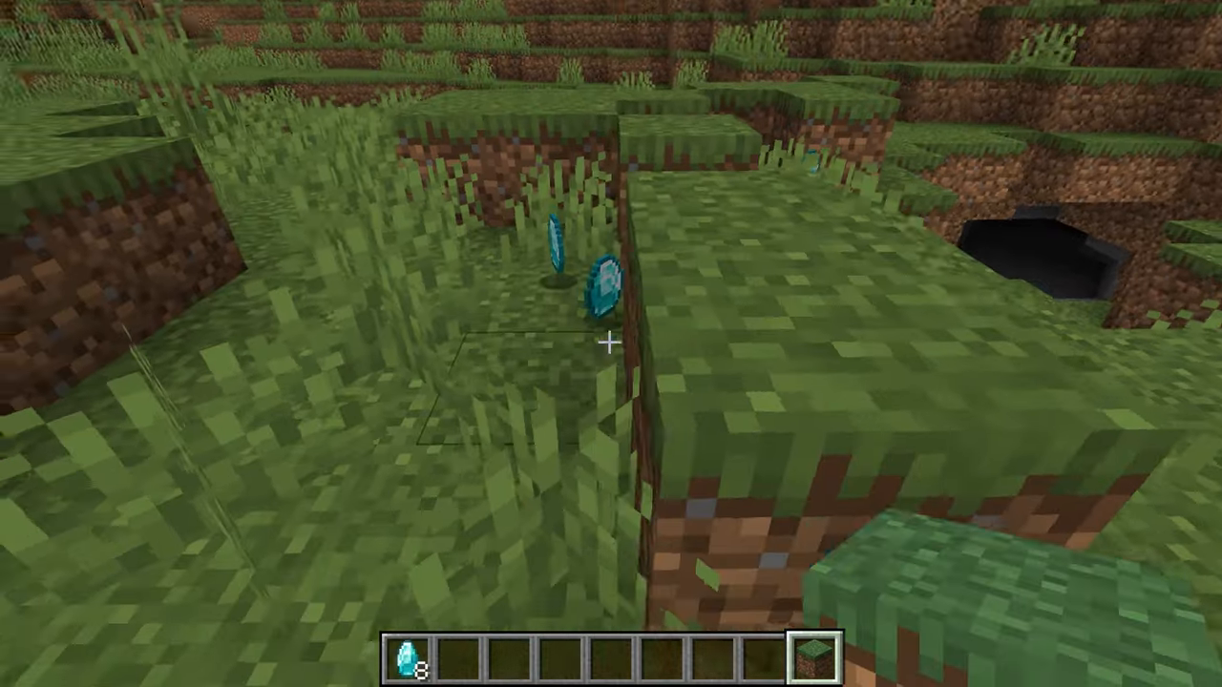
mouse_move(610, 344)
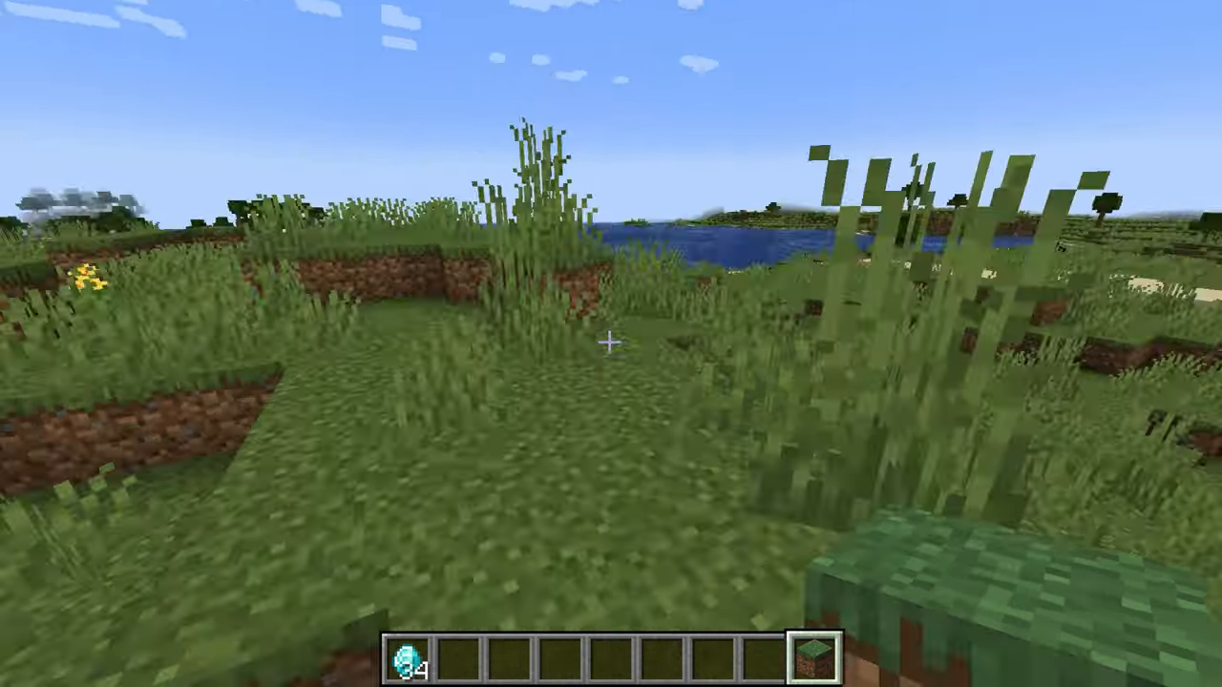
mouse_move(610, 344)
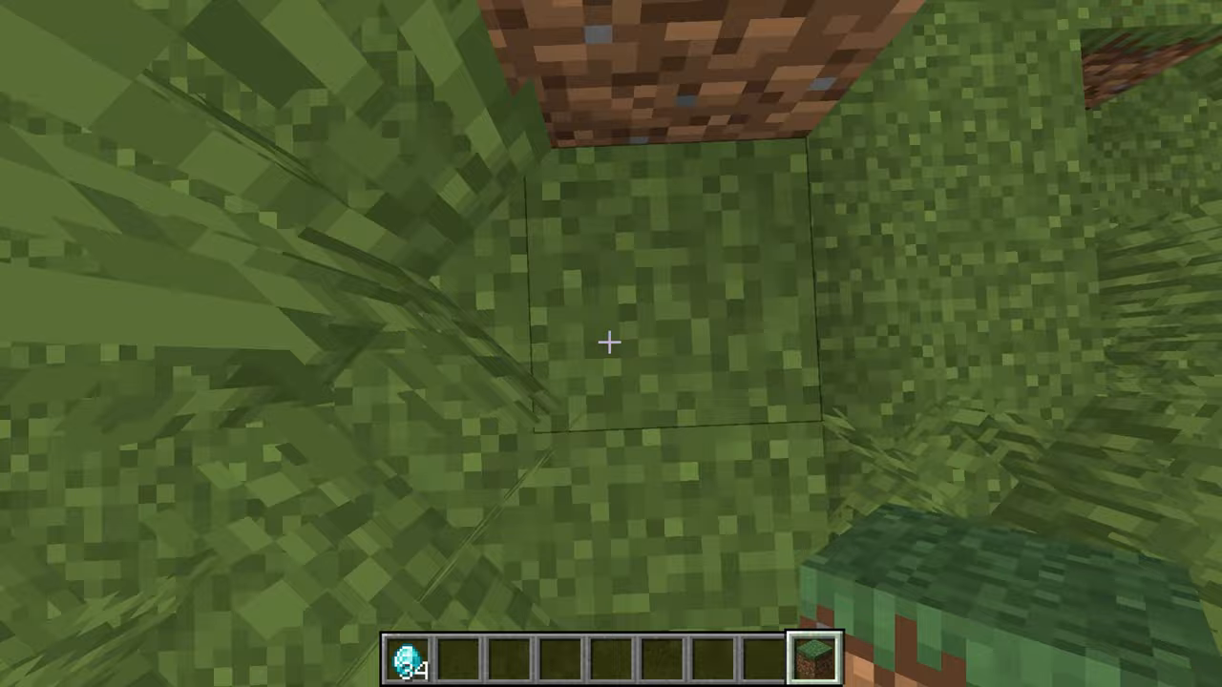